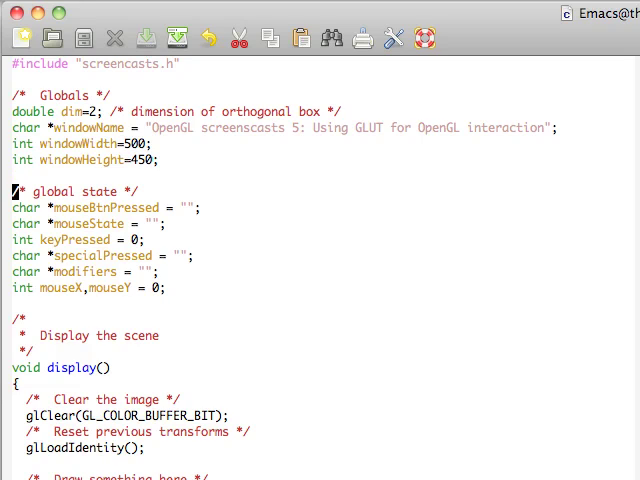
{"action": "mouse_move", "coordinate": [8, 192]}
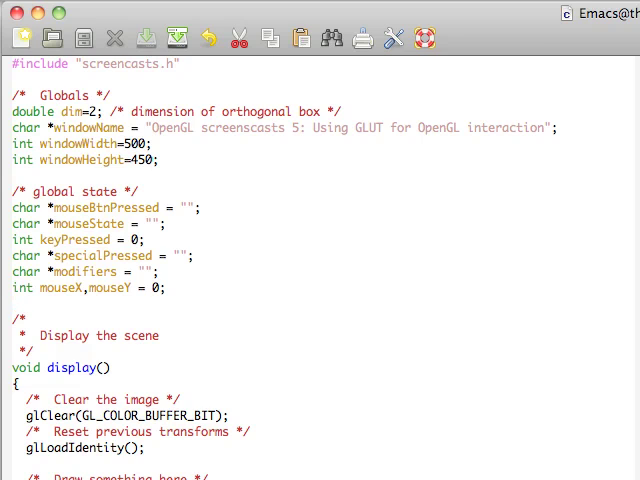
Review the keyboard and modifier callback code before building
{"action": "left_click", "coordinate": [14, 448]}
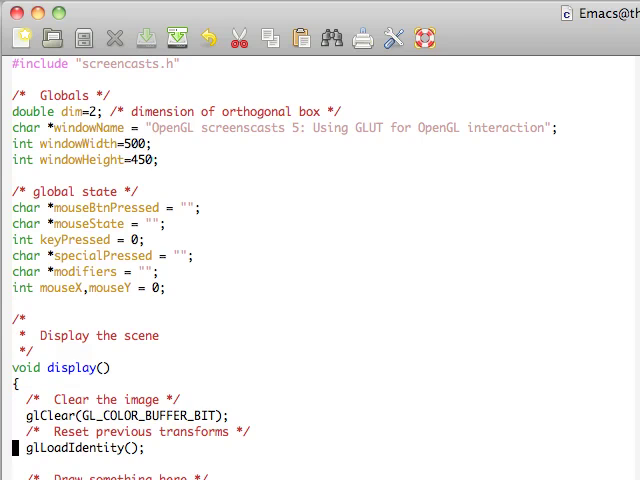
{"action": "scroll", "scroll_direction": "down", "scroll_amount": 3}
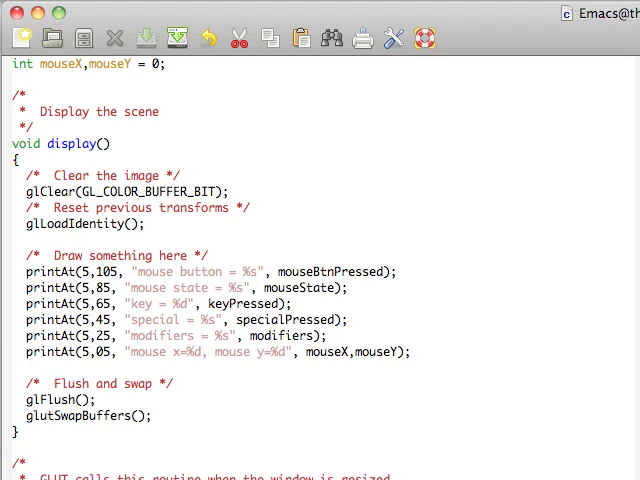
{"action": "left_click", "coordinate": [12, 288]}
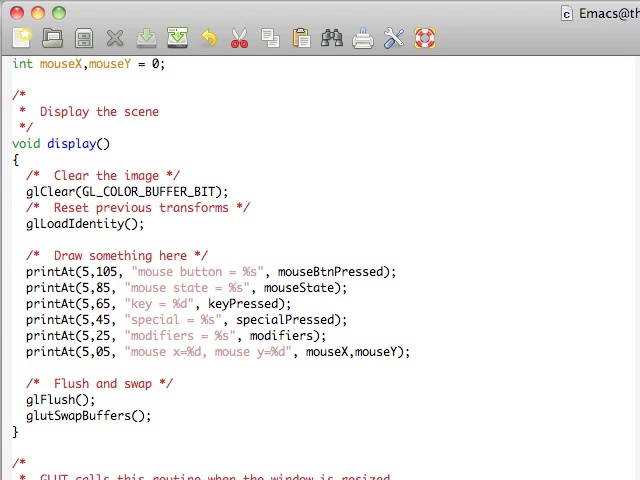
{"action": "left_click", "coordinate": [12, 352]}
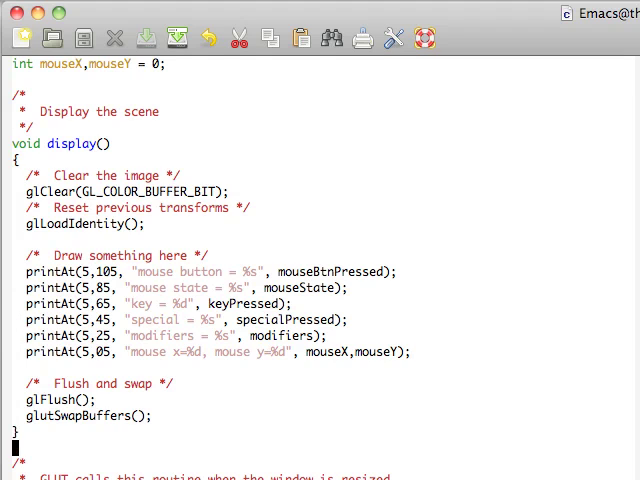
{"action": "scroll", "scroll_direction": "down", "scroll_amount": 3}
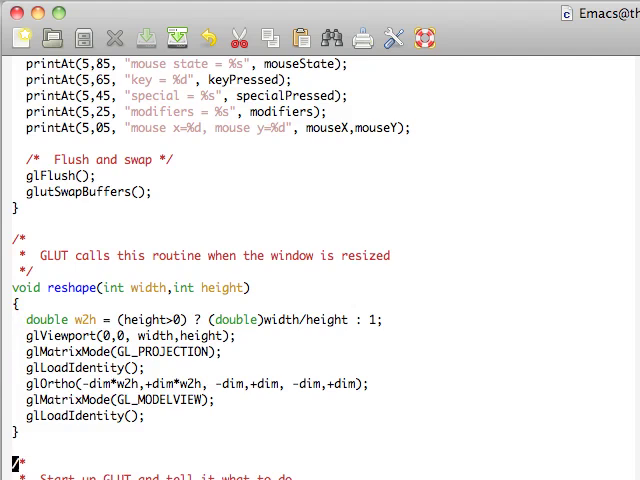
{"action": "scroll", "scroll_direction": "down", "scroll_amount": 3}
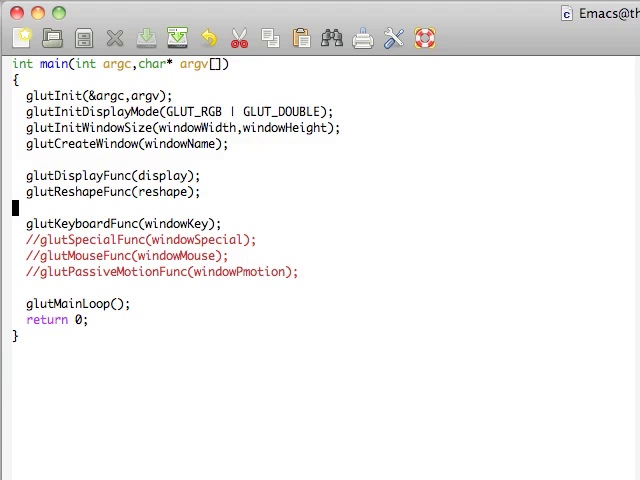
{"action": "scroll", "scroll_direction": "up", "scroll_amount": 3}
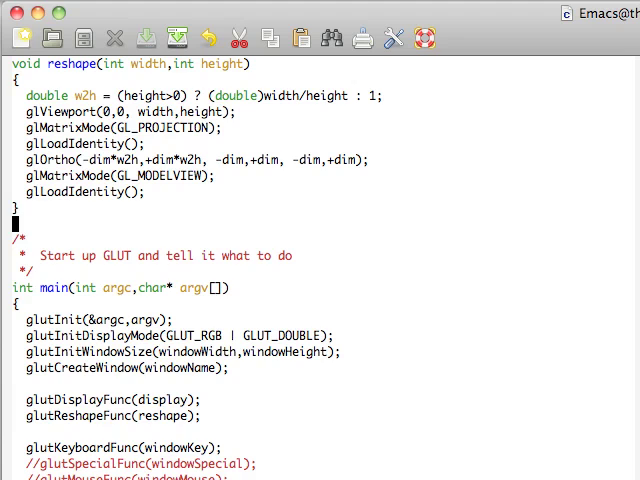
{"action": "scroll", "scroll_direction": "up", "scroll_amount": 3}
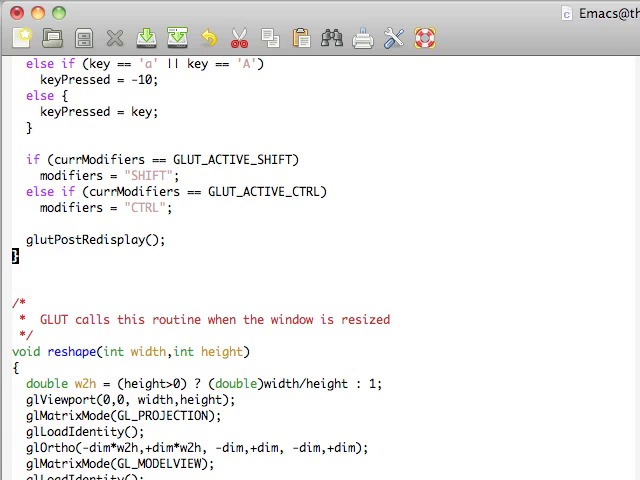
{"action": "scroll", "scroll_direction": "up", "scroll_amount": 3}
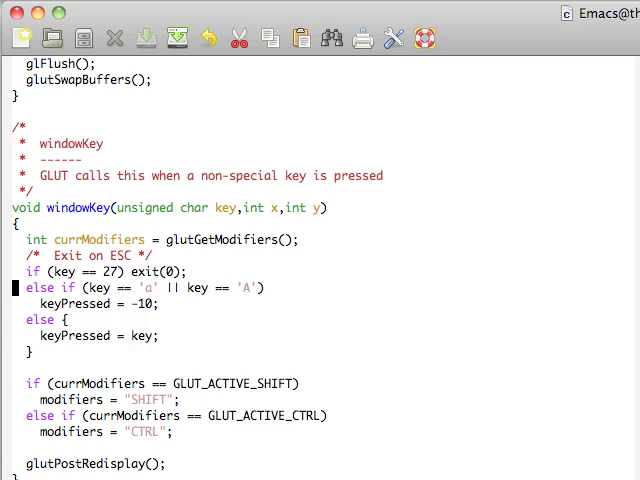
Build with make and launch ./executables/005 so the GLUT window shows its readouts
{"action": "left_click", "coordinate": [264, 288]}
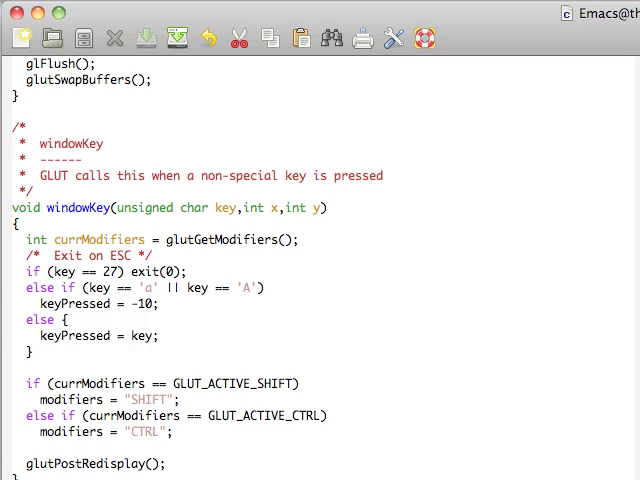
{"action": "left_click", "coordinate": [178, 400]}
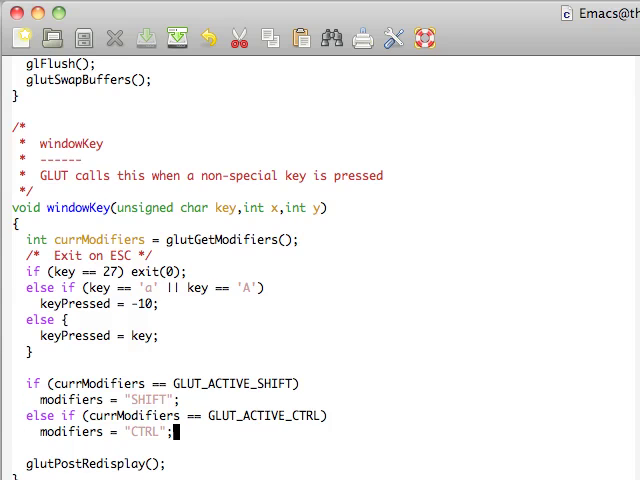
{"action": "scroll", "scroll_direction": "down", "scroll_amount": 3}
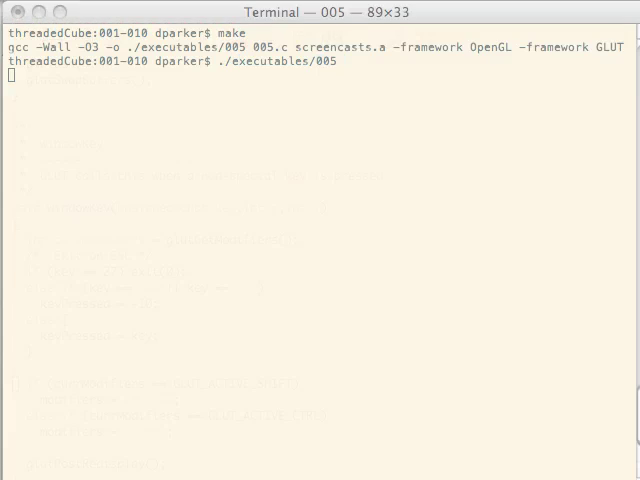
{"action": "key", "text": "Return"}
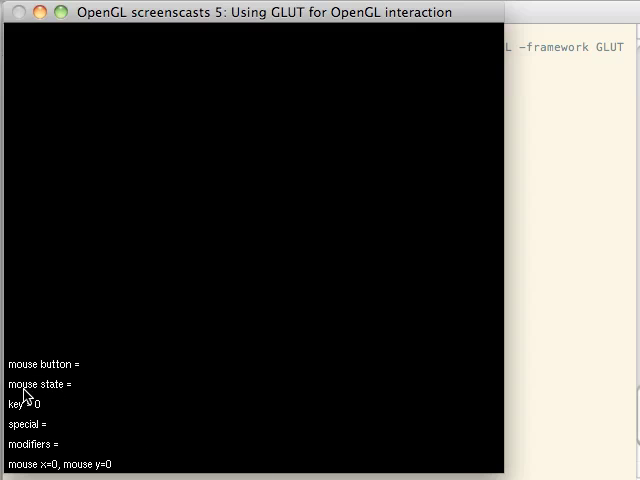
{"action": "mouse_move", "coordinate": [270, 284]}
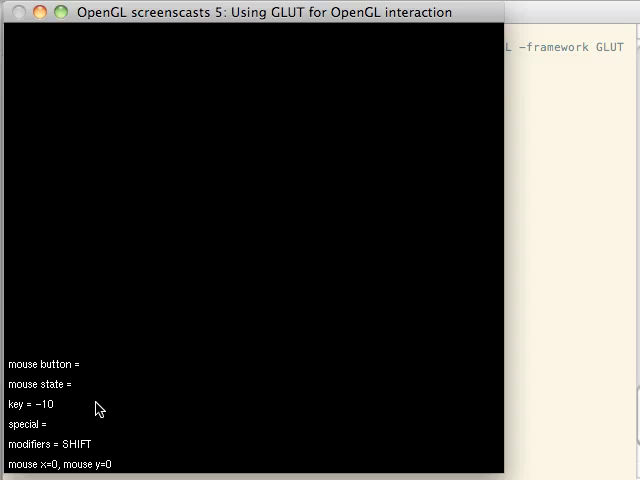
{"action": "mouse_move", "coordinate": [80, 416]}
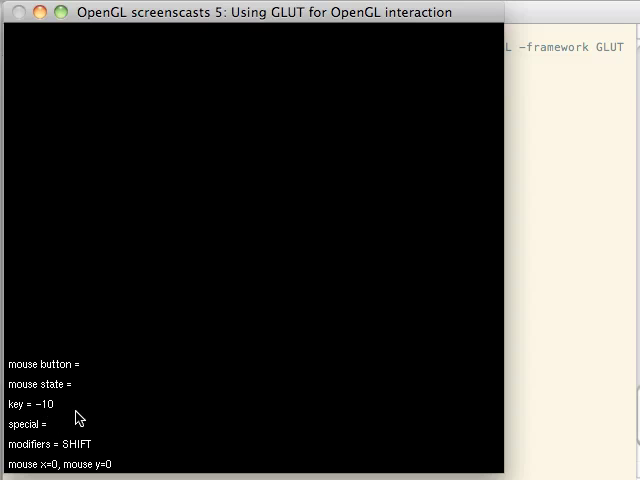
{"action": "mouse_move", "coordinate": [96, 400]}
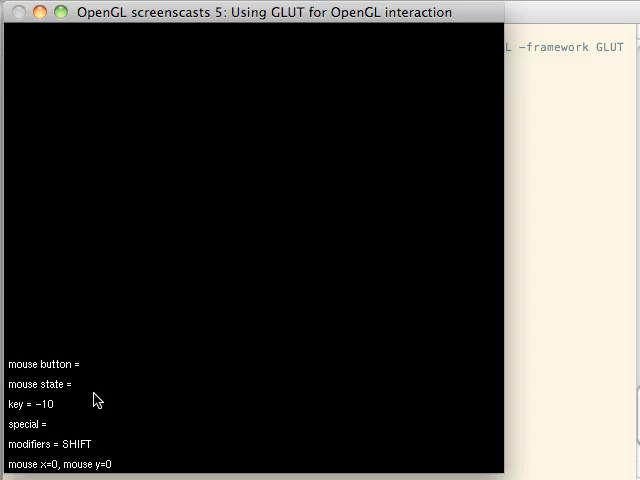
{"action": "mouse_move", "coordinate": [202, 282]}
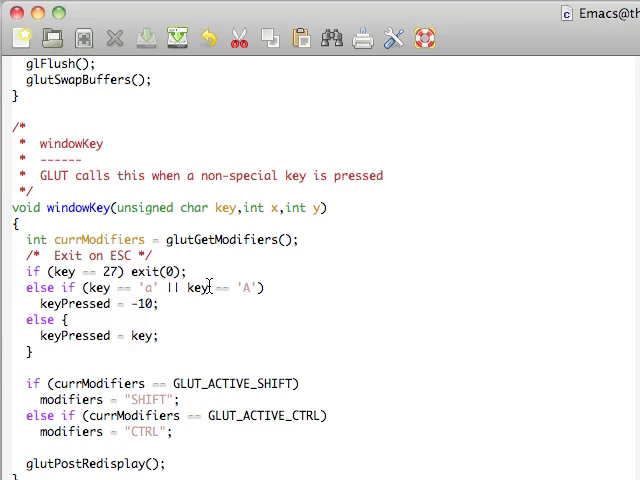
Review the windowSpecial callback handling GLUT_KEY_RIGHT, GLUT_KEY_F1 and SHIFT/CTRL modifiers
{"action": "scroll", "scroll_direction": "down", "scroll_amount": 3}
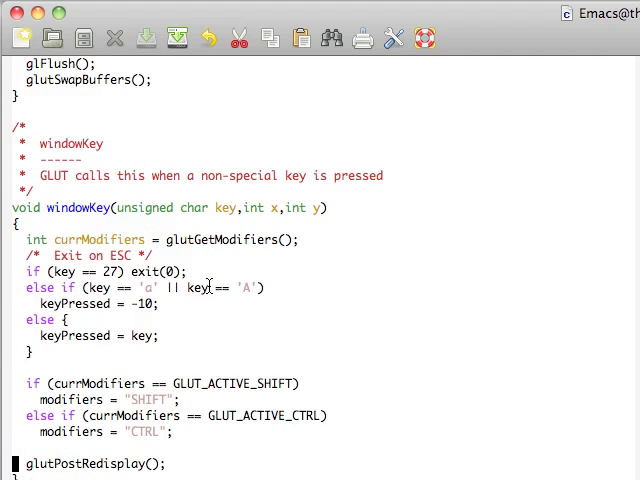
{"action": "scroll", "scroll_direction": "down", "scroll_amount": 3}
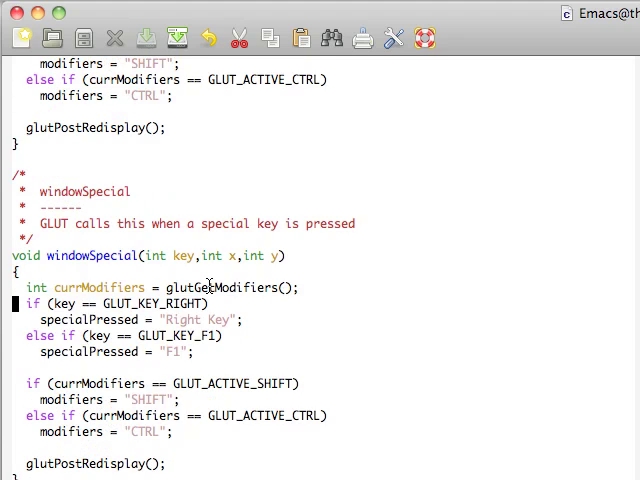
{"action": "scroll", "scroll_direction": "down", "scroll_amount": 3}
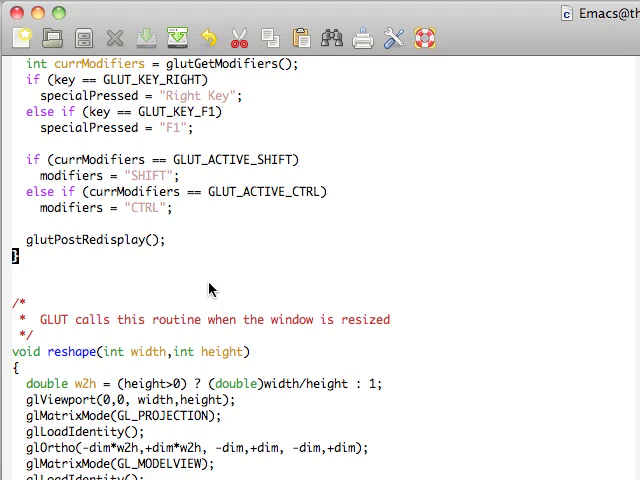
{"action": "scroll", "scroll_direction": "up", "scroll_amount": 3}
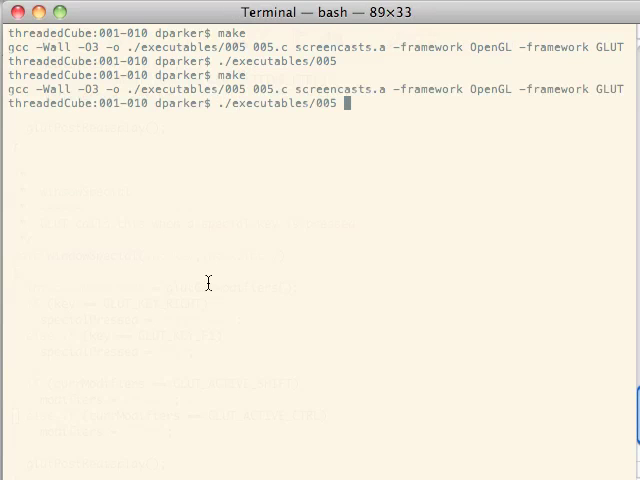
Run the rebuilt program and test F1 and shift so the special readout shows F1
{"action": "key", "text": "Return"}
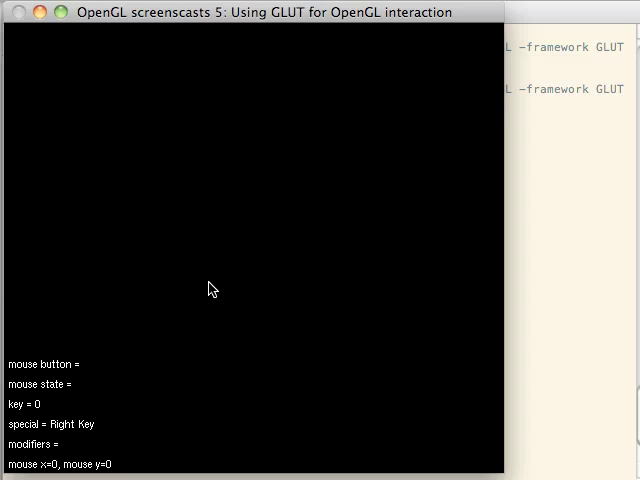
{"action": "key", "text": "F1"}
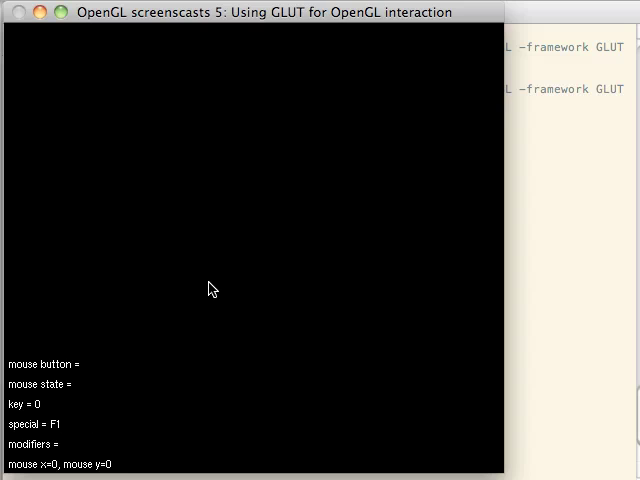
{"action": "key", "text": "shift"}
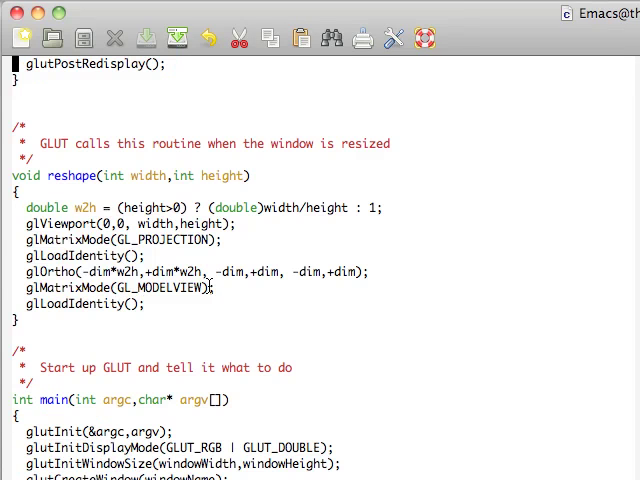
Register glutMouseFunc(windowMouse) recording Left/Right and down/up, and save the source
{"action": "scroll", "scroll_direction": "down", "scroll_amount": 3}
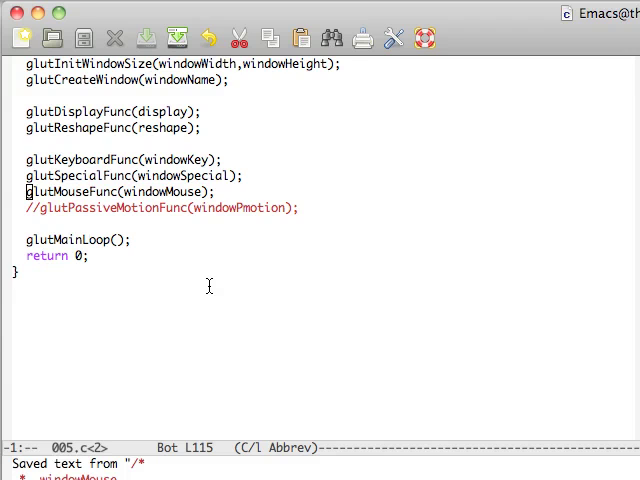
{"action": "scroll", "scroll_direction": "up", "scroll_amount": 3}
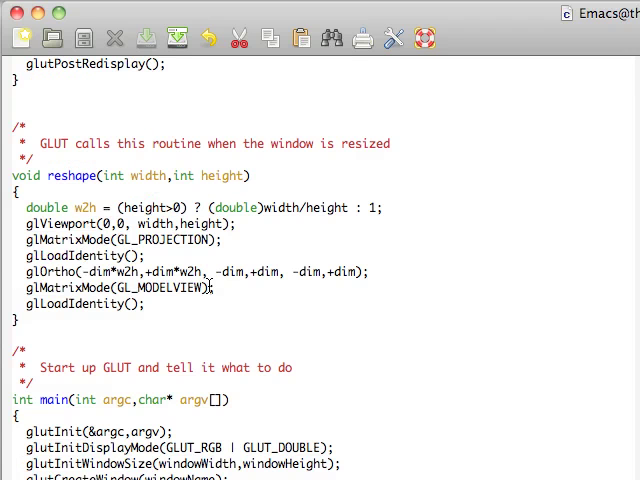
{"action": "scroll", "scroll_direction": "up", "scroll_amount": 3}
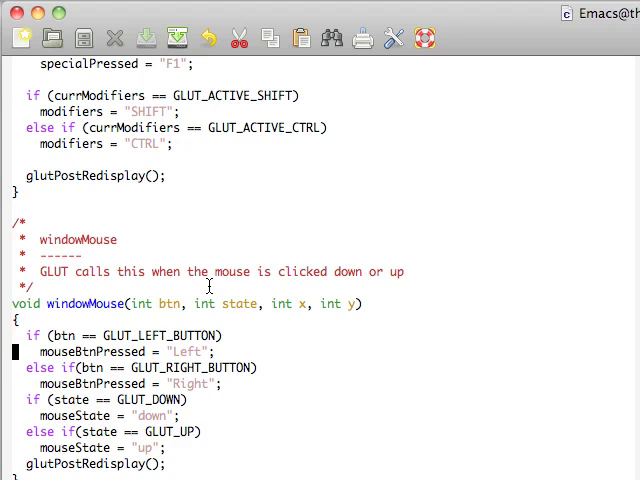
{"action": "scroll", "scroll_direction": "down", "scroll_amount": 3}
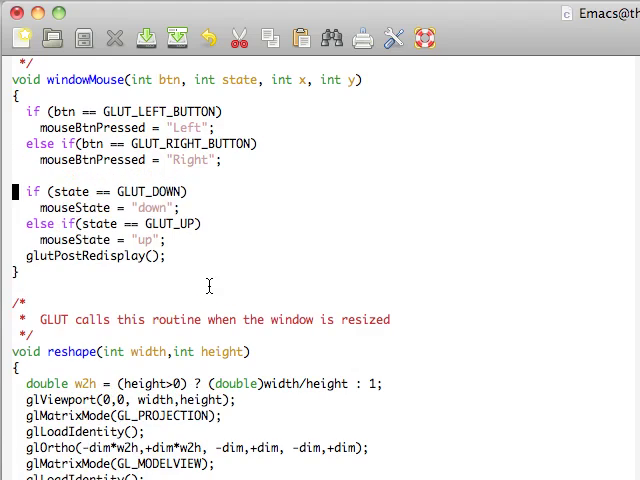
{"action": "key", "text": "Return"}
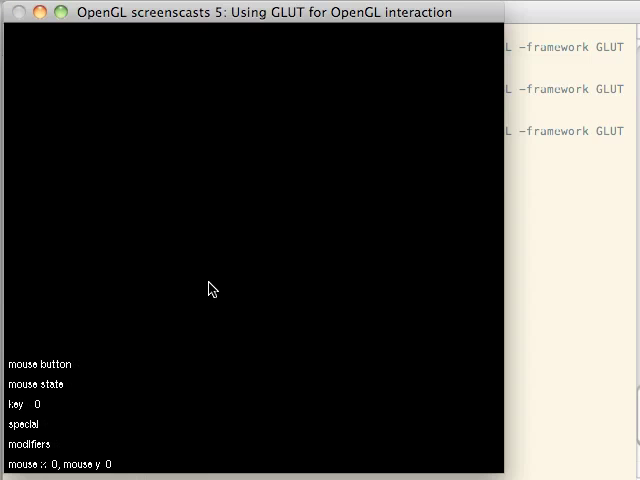
Left-click and right-click in the GLUT window to see mouse button = Left, state = up
{"action": "left_click", "coordinate": [196, 224]}
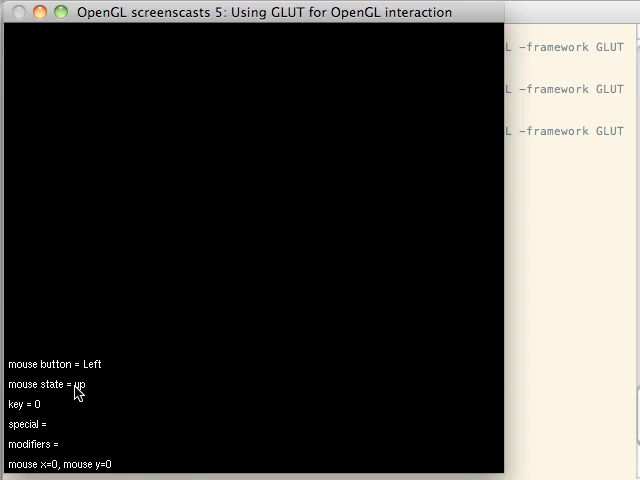
{"action": "right_click", "coordinate": [144, 384]}
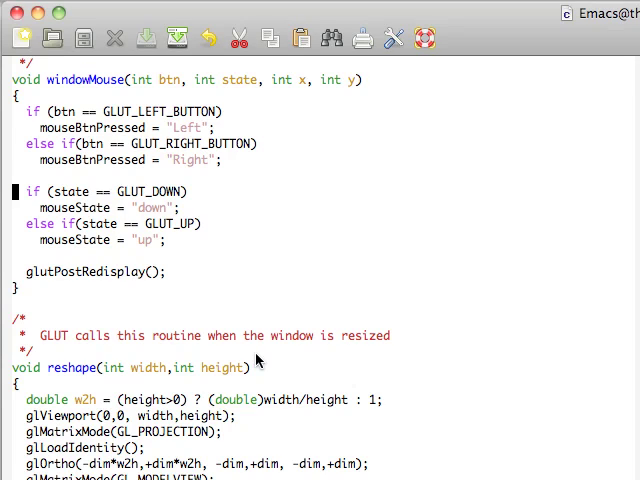
Enable glutPassiveMotionFunc(windowMotion) in main and rebuild the program
{"action": "scroll", "scroll_direction": "down", "scroll_amount": 3}
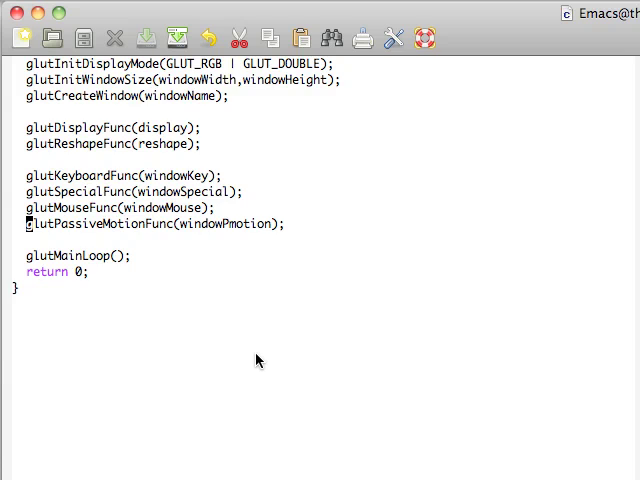
{"action": "scroll", "scroll_direction": "up", "scroll_amount": 3}
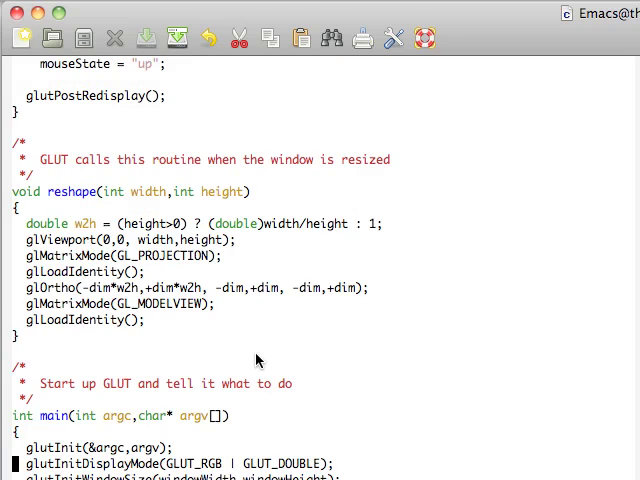
{"action": "scroll", "scroll_direction": "up", "scroll_amount": 3}
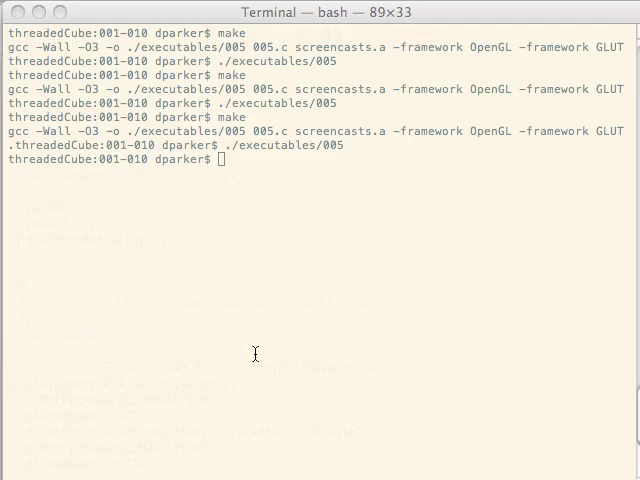
Run the demo, watch mouse x/y update live, then return to Emacs
{"action": "key", "text": "Return"}
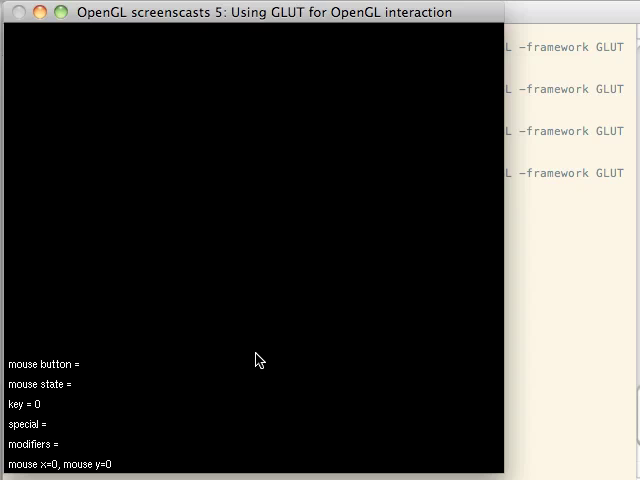
{"action": "mouse_move", "coordinate": [148, 464]}
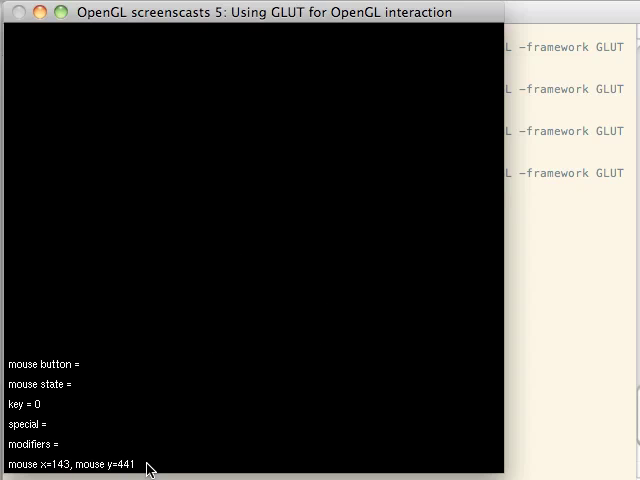
{"action": "mouse_move", "coordinate": [58, 470]}
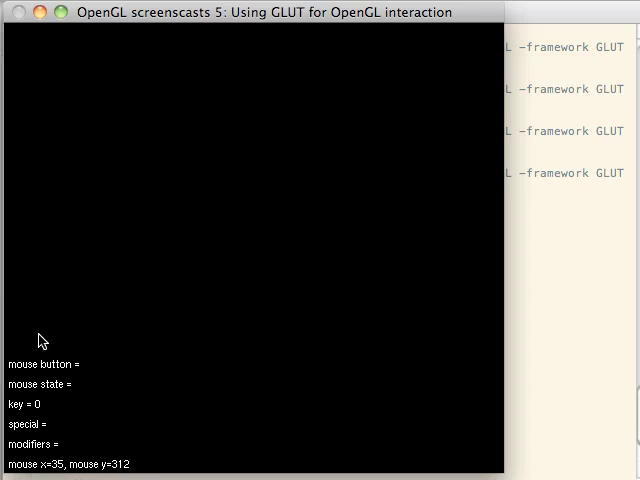
{"action": "mouse_move", "coordinate": [32, 52]}
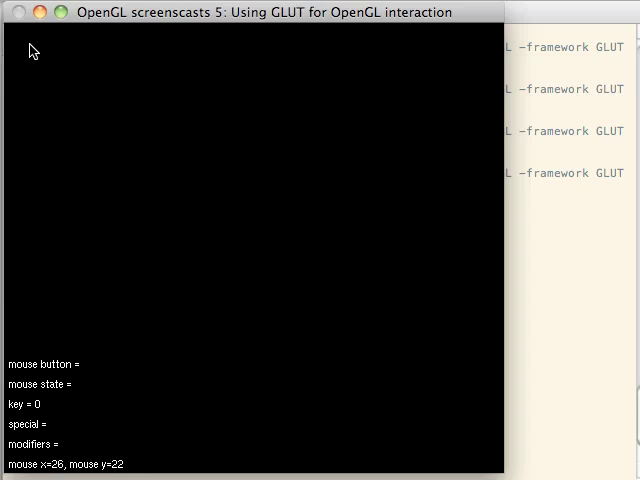
{"action": "mouse_move", "coordinate": [8, 30]}
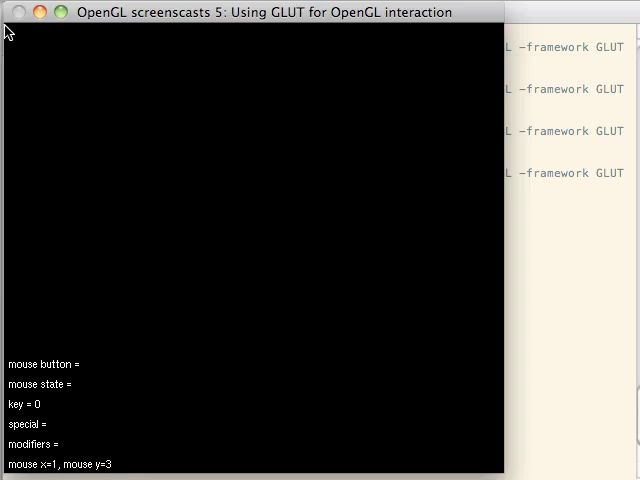
{"action": "mouse_move", "coordinate": [108, 92]}
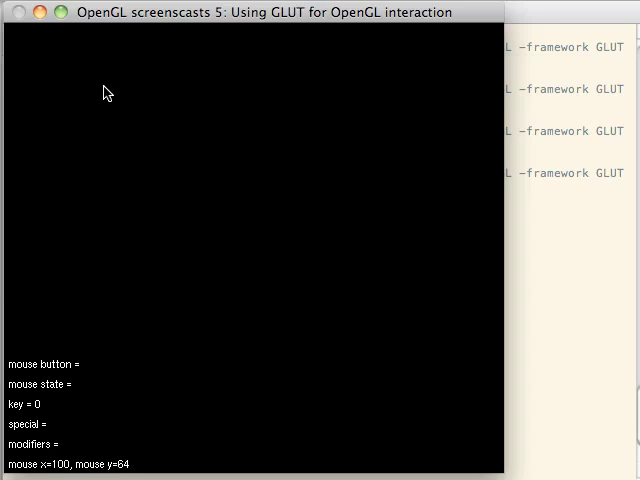
{"action": "mouse_move", "coordinate": [504, 470]}
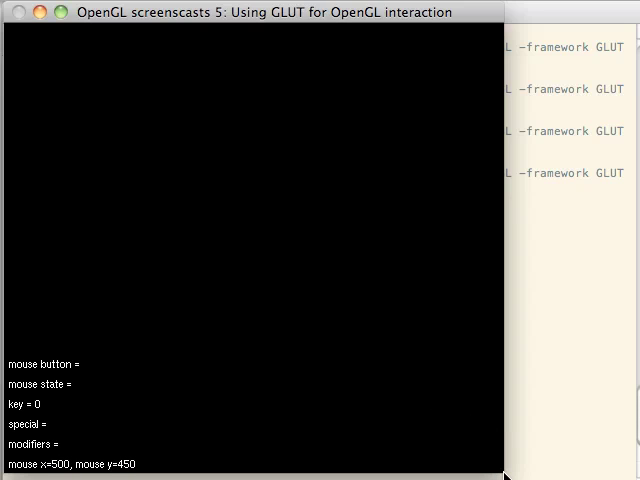
{"action": "left_click", "coordinate": [436, 318]}
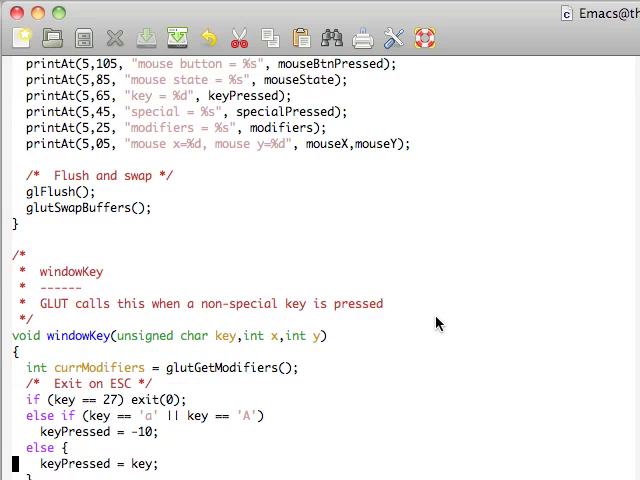
{"action": "scroll", "scroll_direction": "up", "scroll_amount": 3}
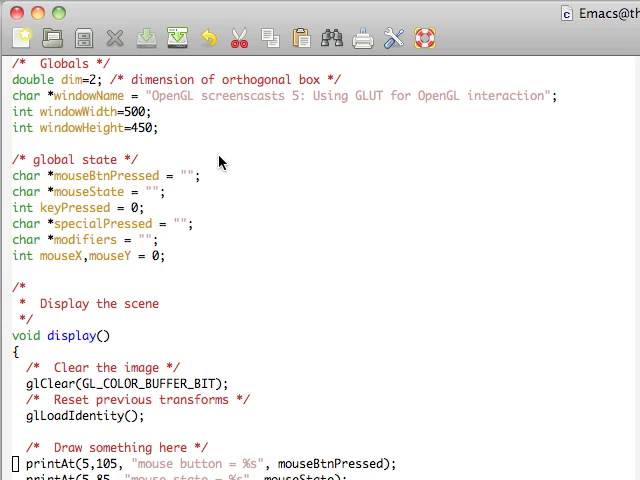
{"action": "scroll", "scroll_direction": "down", "scroll_amount": 3}
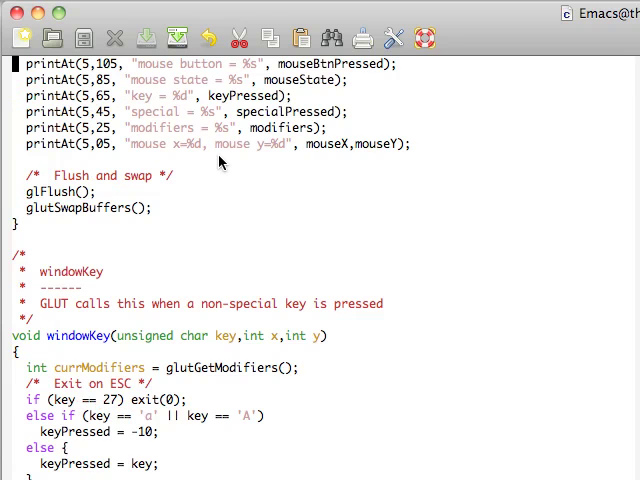
{"action": "scroll", "scroll_direction": "down", "scroll_amount": 3}
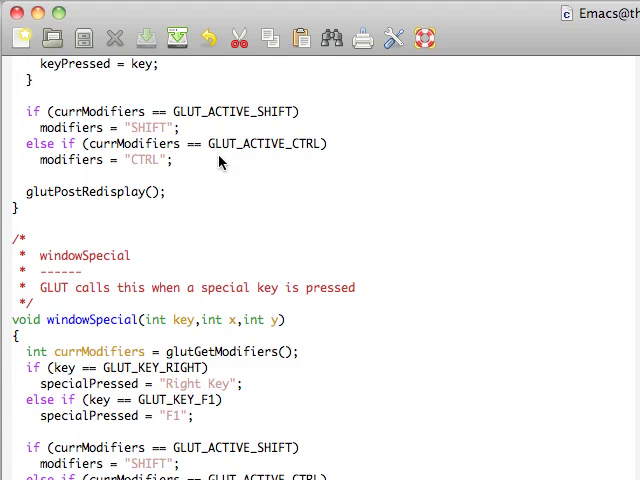